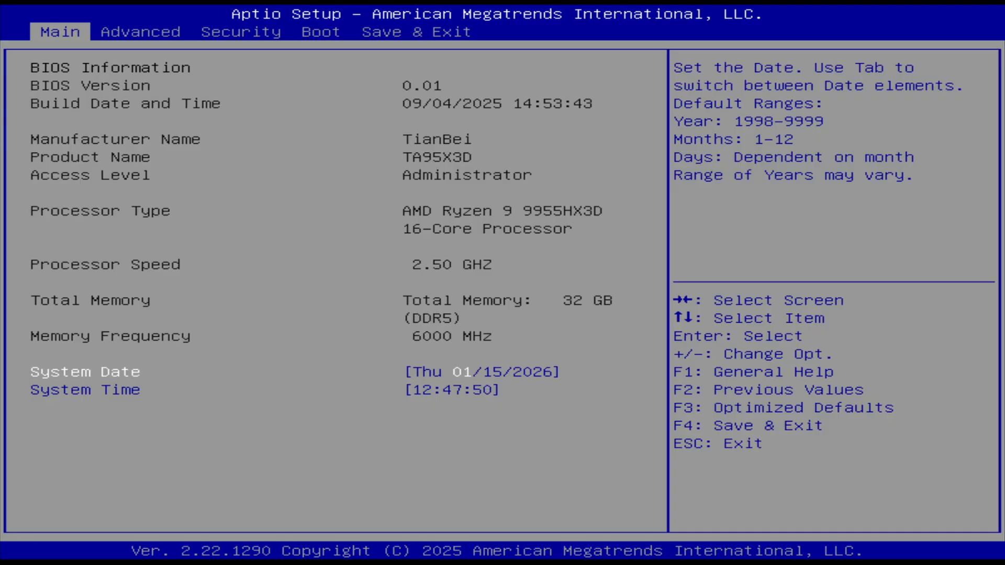
Reach AMD Overclocking on the Advanced page and enter Manual CPU Overclocking.
left_click(139, 31)
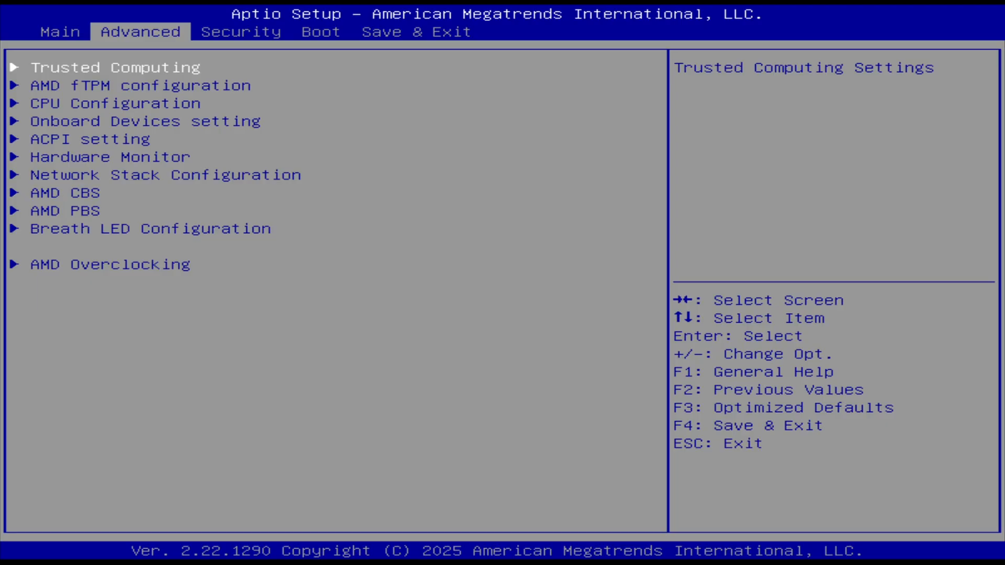
key("down")
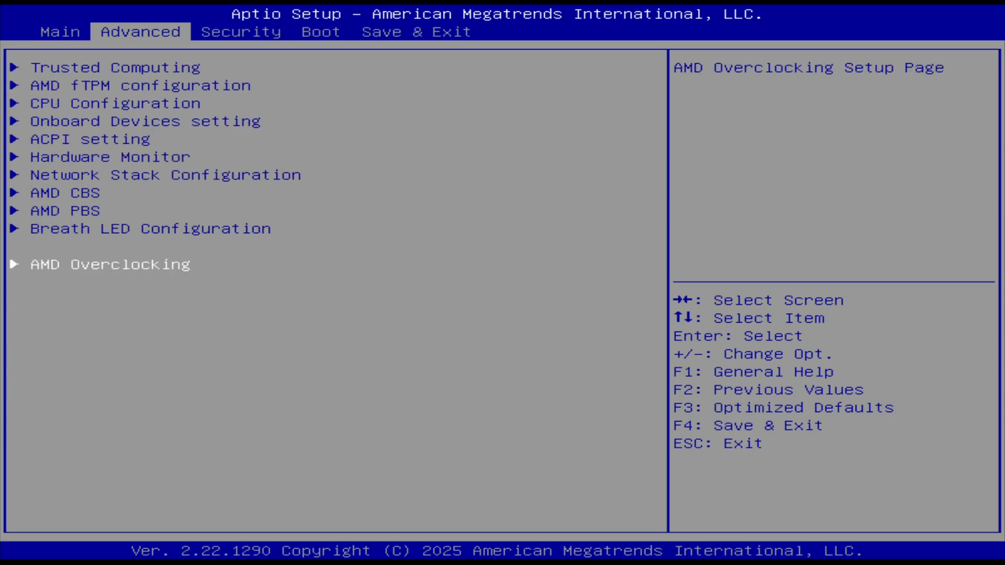
key("Return")
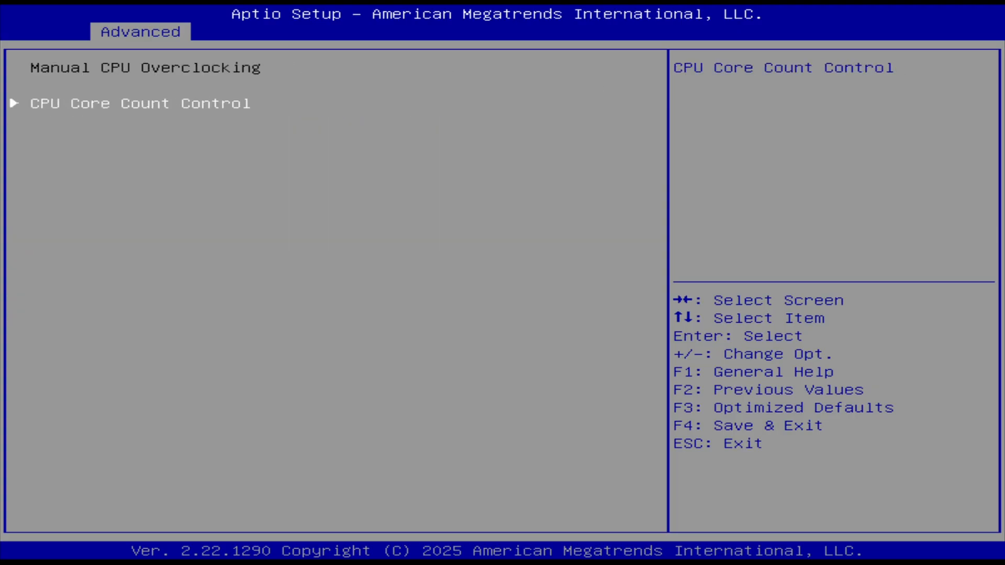
Enter the DDR options and then the DDR Timing Configuration showing the EXPO DDR8000 profile.
key("Return")
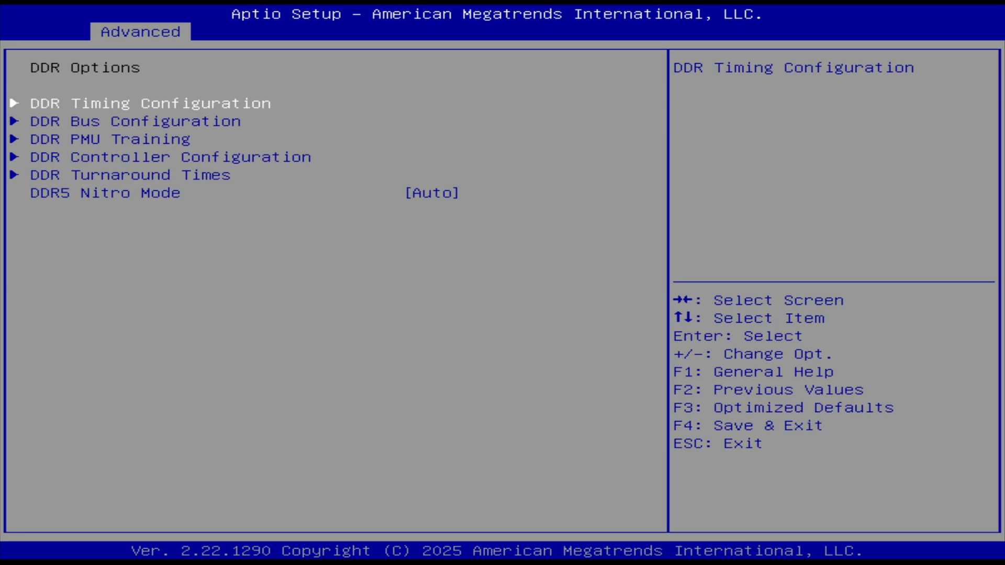
key("Enter")
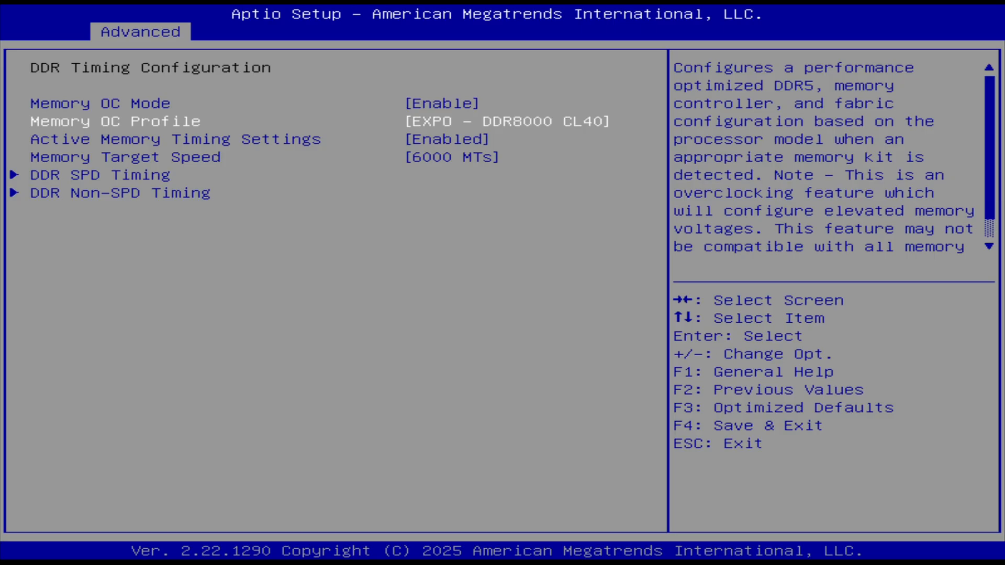
Back out to the AMD Overclocking page and move to the ECO Mode entry.
key("Down")
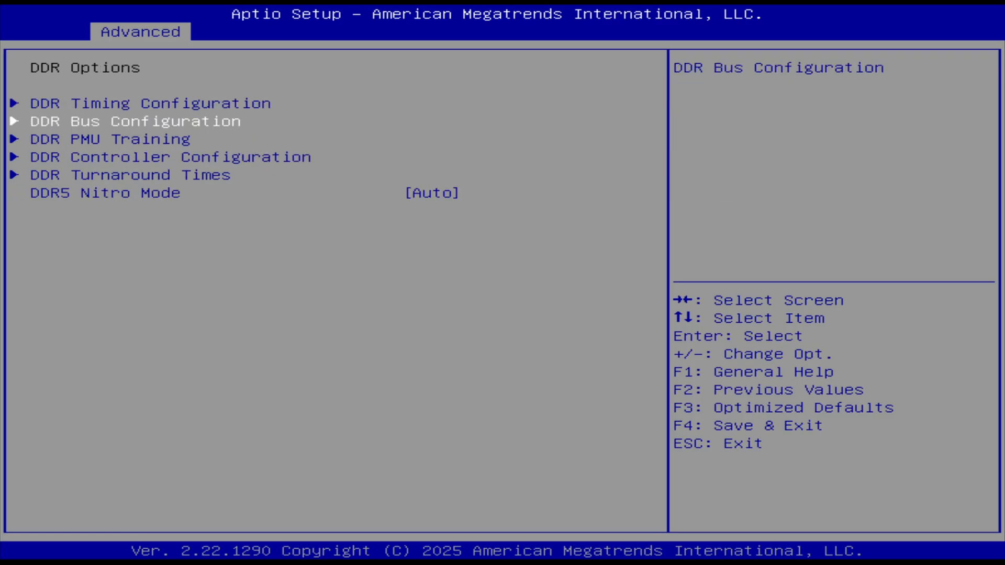
key("Down")
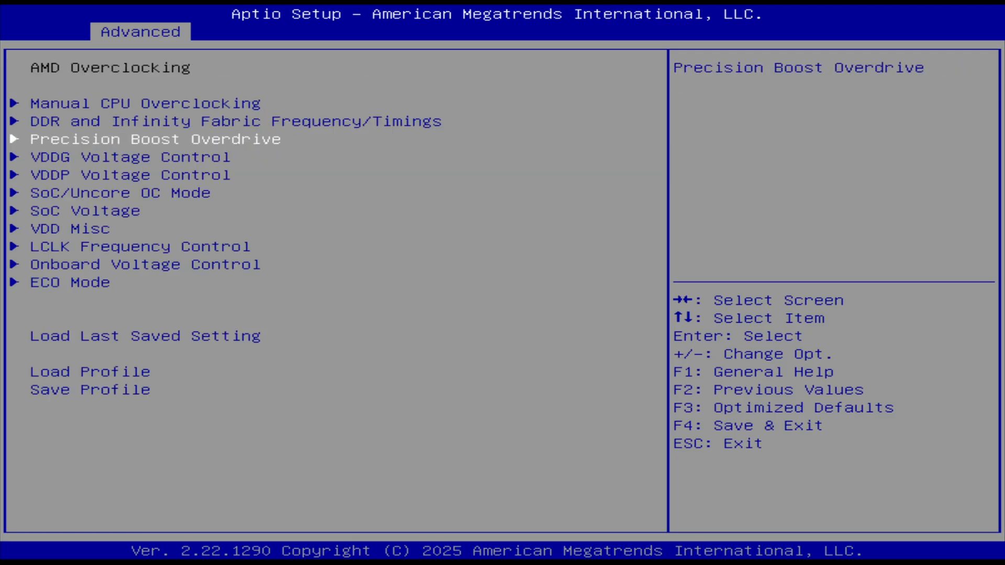
key("Down")
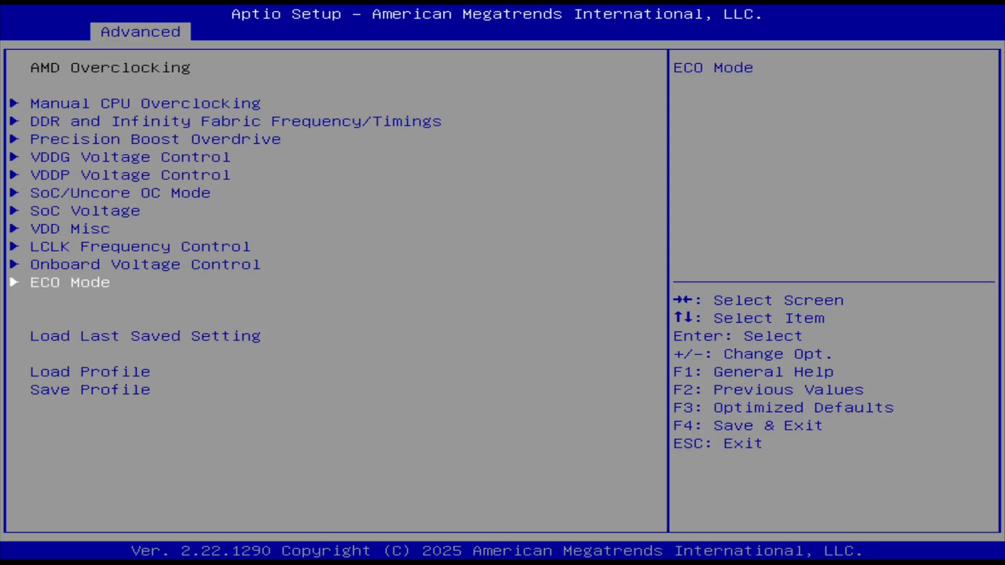
Return to the Main BIOS page reporting the Ryzen 9 9955HX3D with 32 GB DDR5-6000.
key("enter")
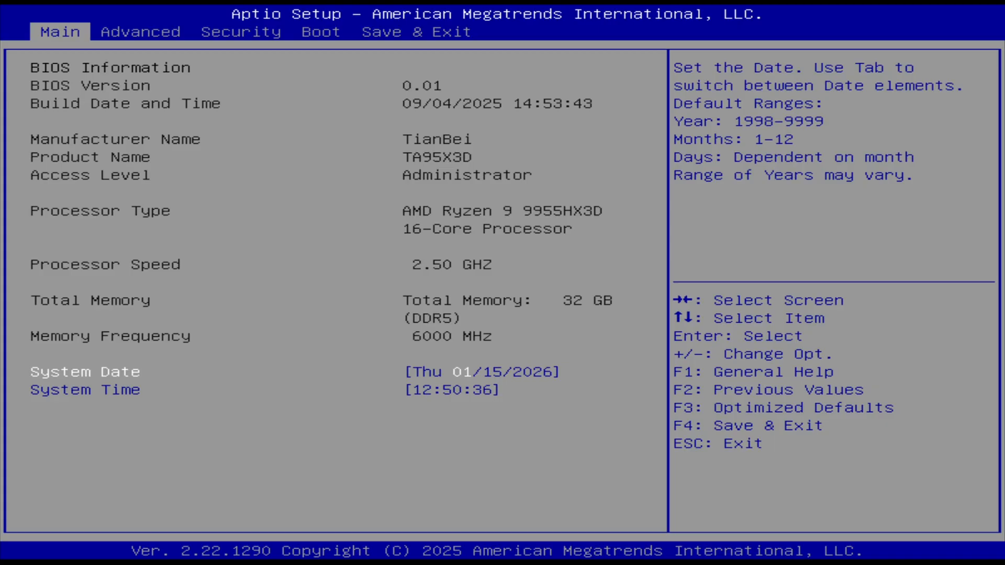
Show Task Manager's CPU performance page for the Ryzen 9 9955HX3D, 16 cores, 32 threads.
left_click(139, 30)
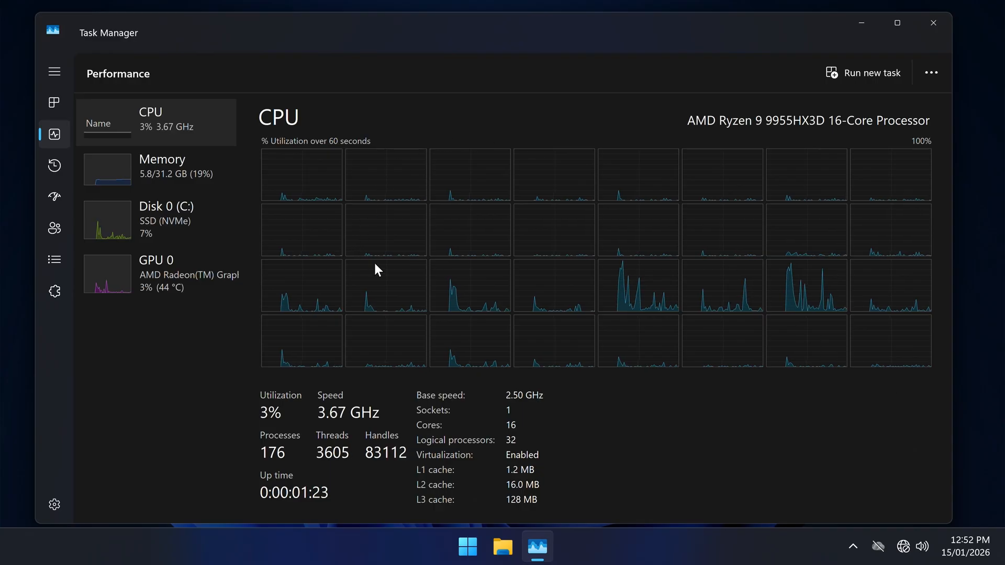
mouse_move(387, 274)
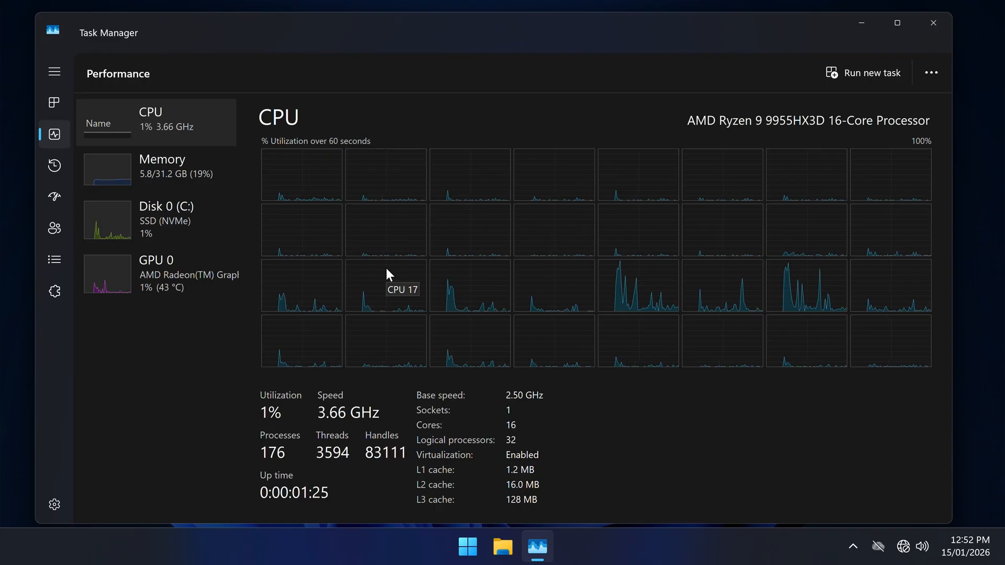
View the Ethernet throughput near 976 Mbps and then the GPU page in Task Manager.
left_click(120, 300)
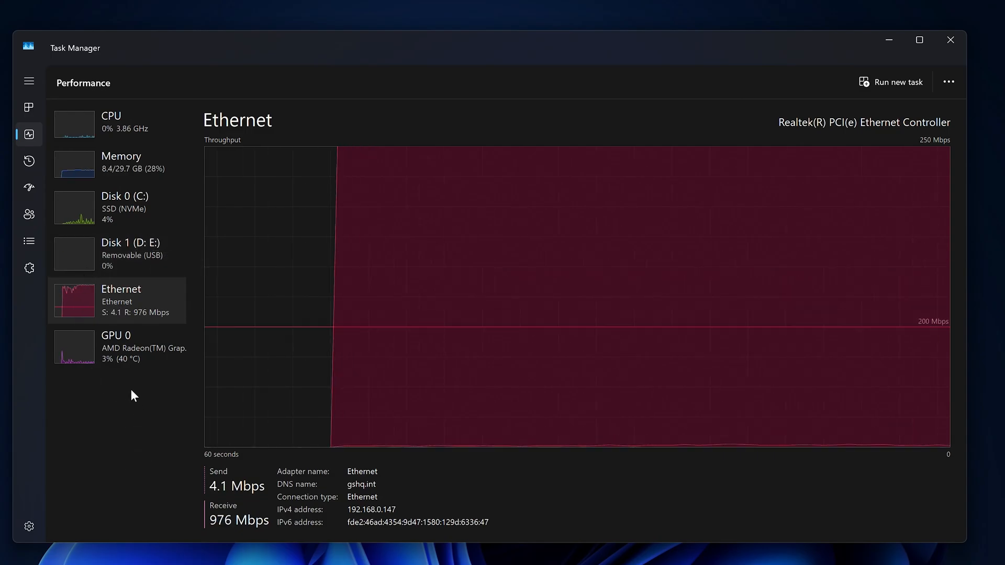
mouse_move(132, 366)
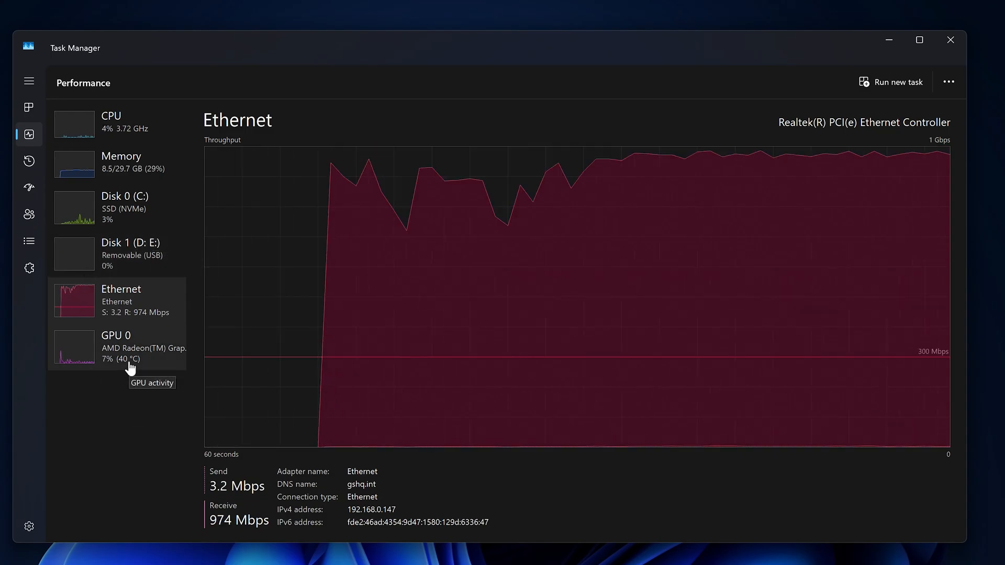
left_click(121, 164)
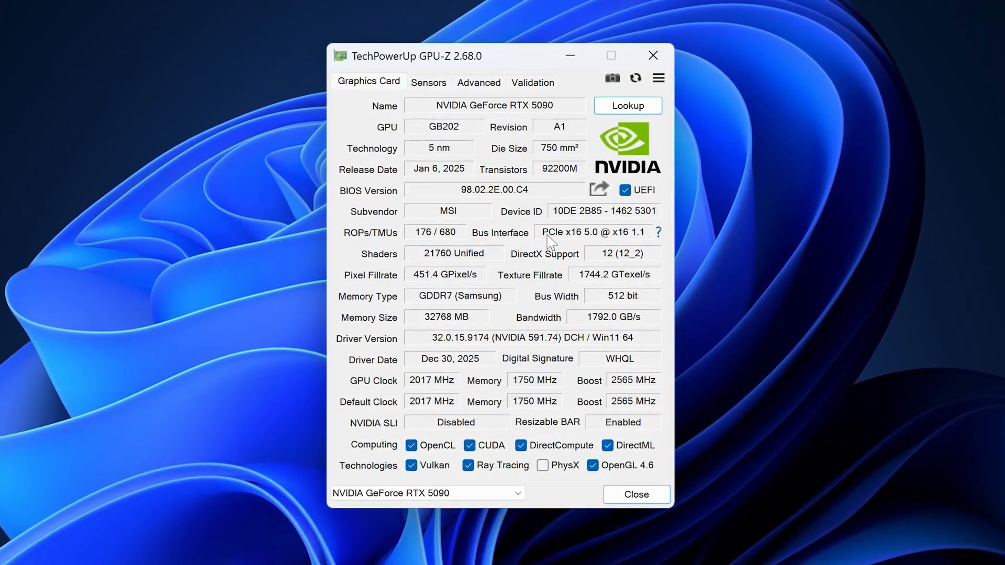
left_click(658, 233)
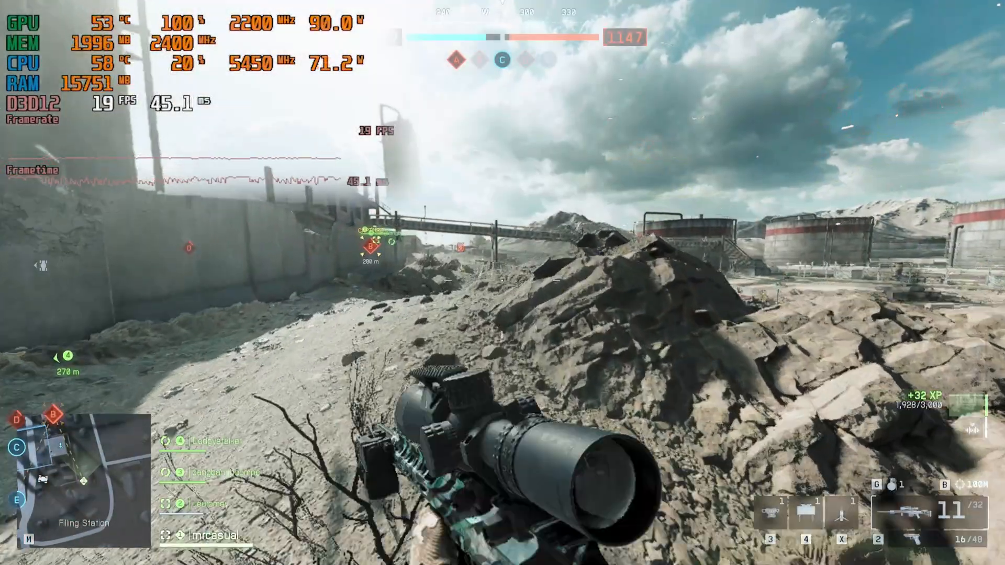
Aim down the sniper scope and fire twice at the enemy soldier on the bridge.
right_click(503, 283)
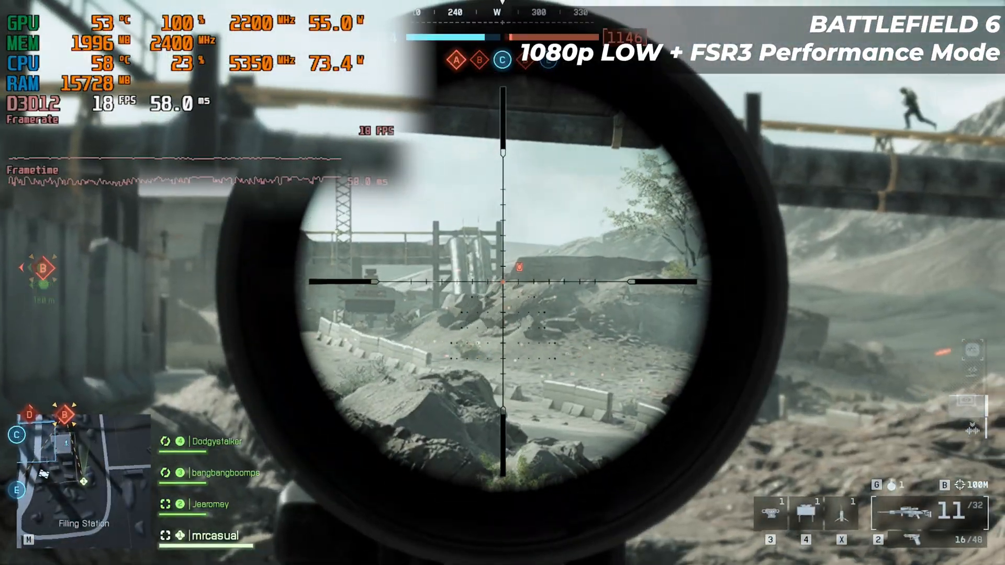
left_click(502, 283)
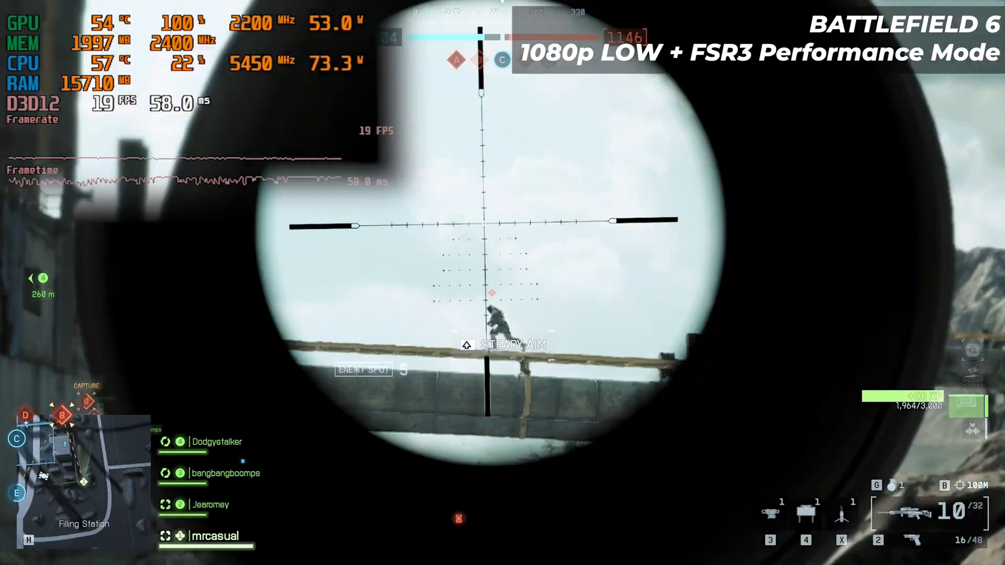
left_click(503, 283)
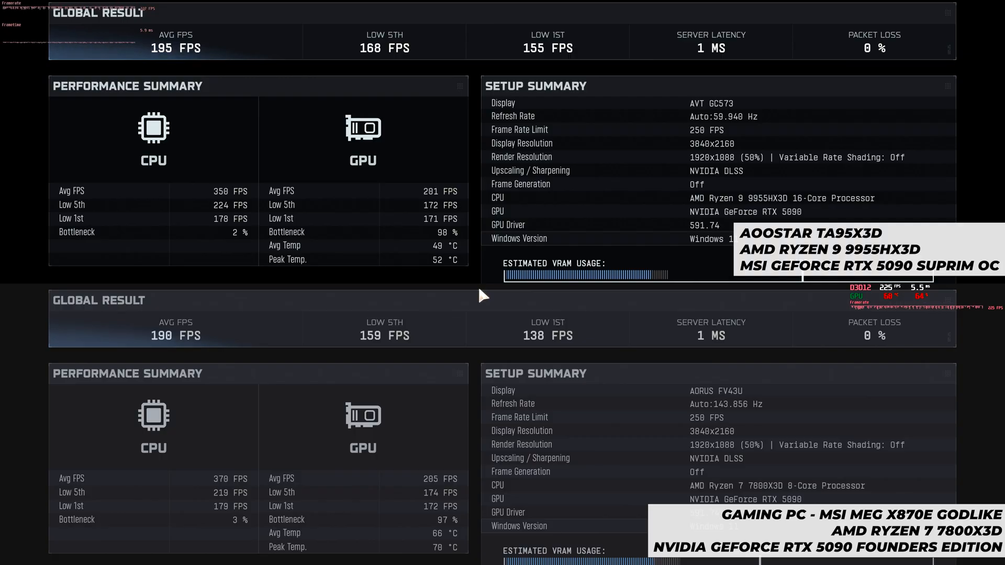
mouse_move(897, 88)
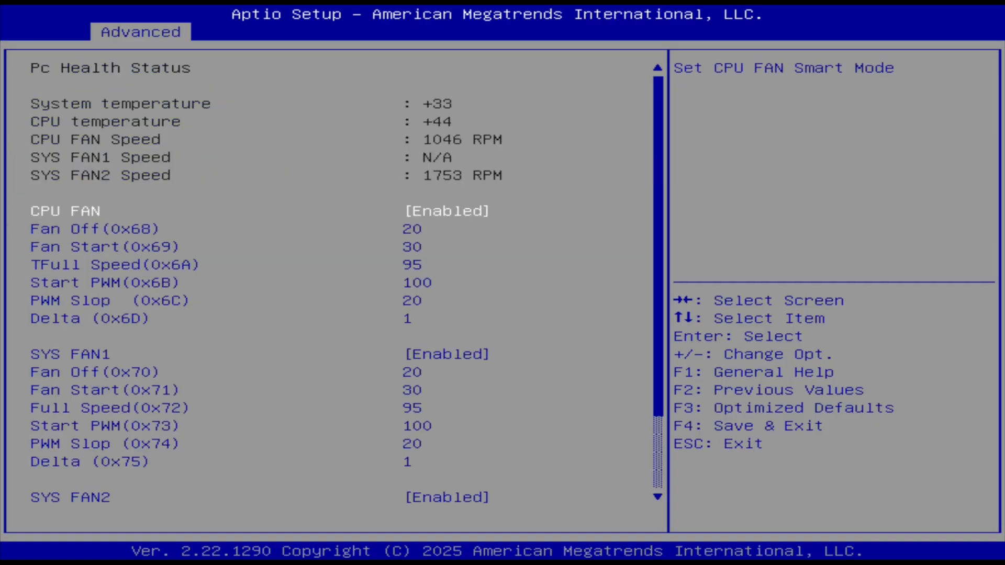
Move through the PC Health Status page to review the CPU FAN and SYS FAN curves.
key("down")
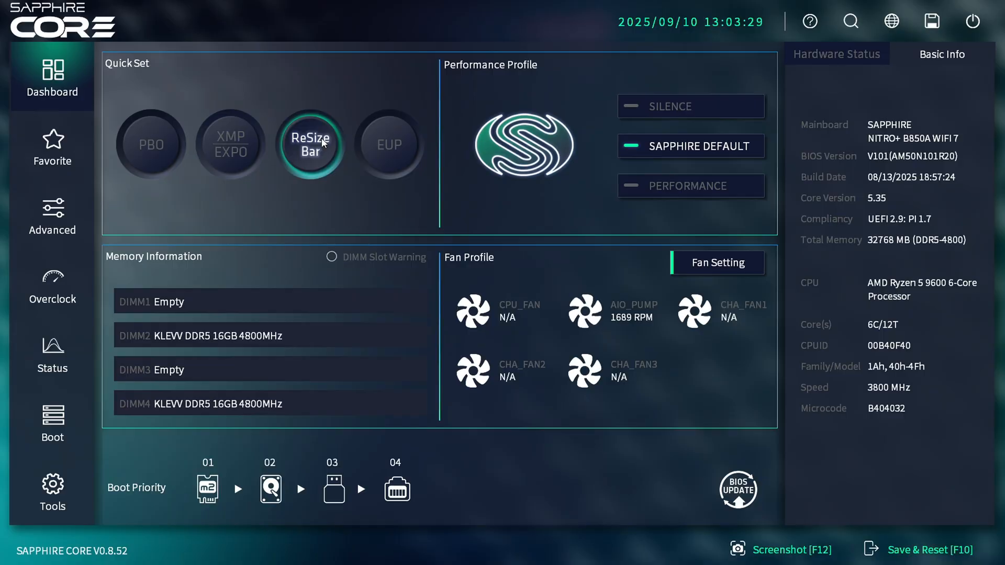
Toggle the ReSize Bar Quick Set button on the Sapphire Core dashboard.
left_click(151, 144)
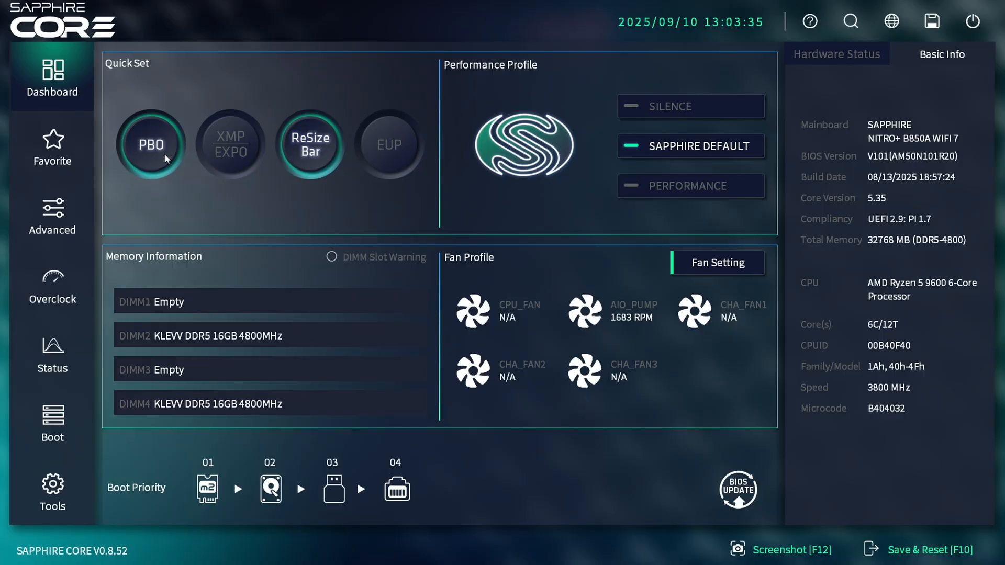
left_click(150, 143)
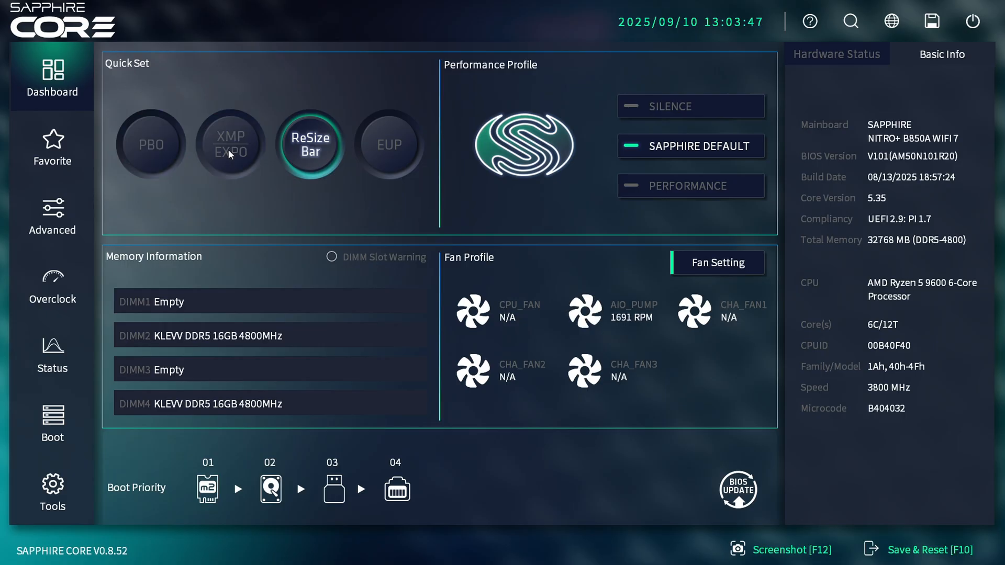
mouse_move(591, 110)
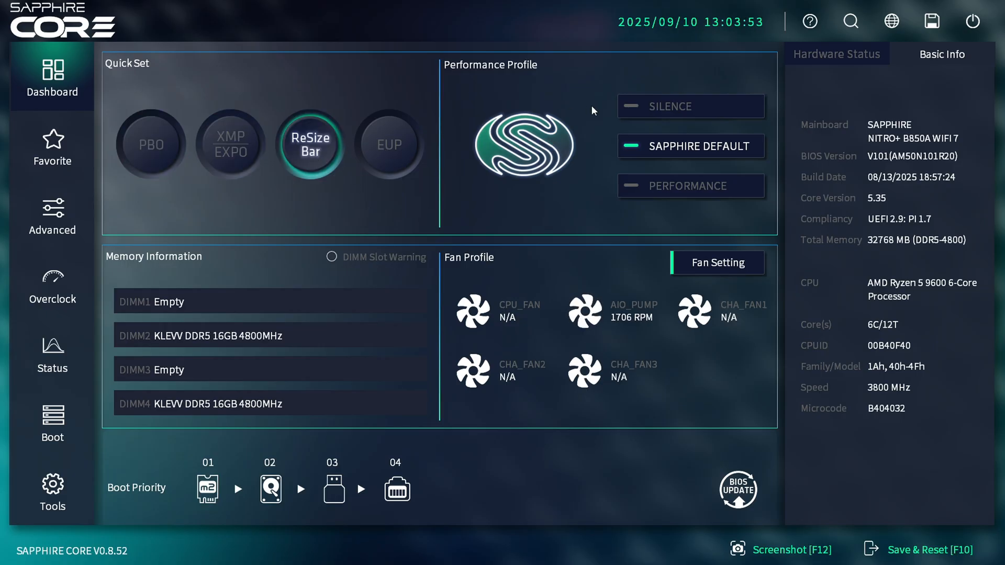
mouse_move(582, 136)
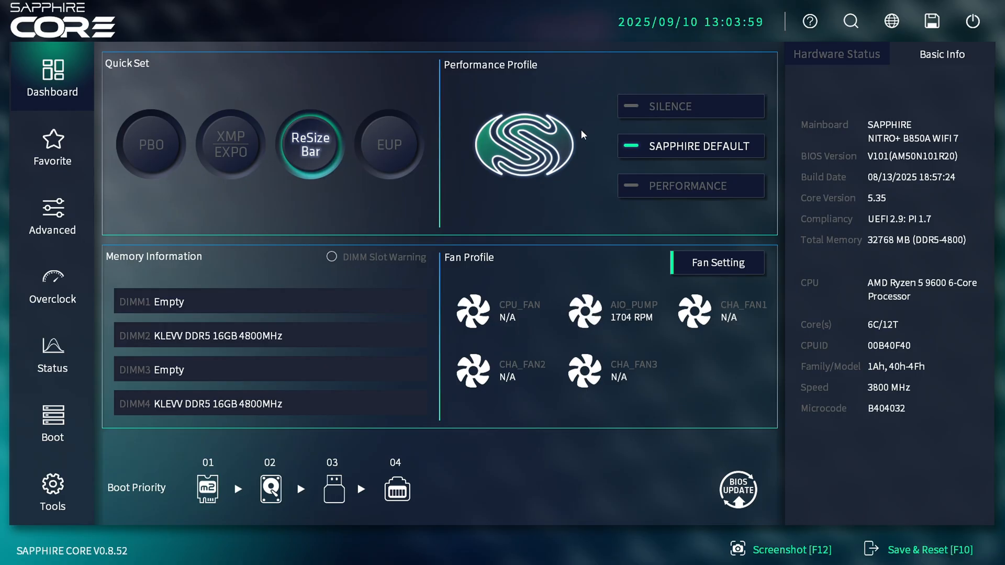
mouse_move(344, 268)
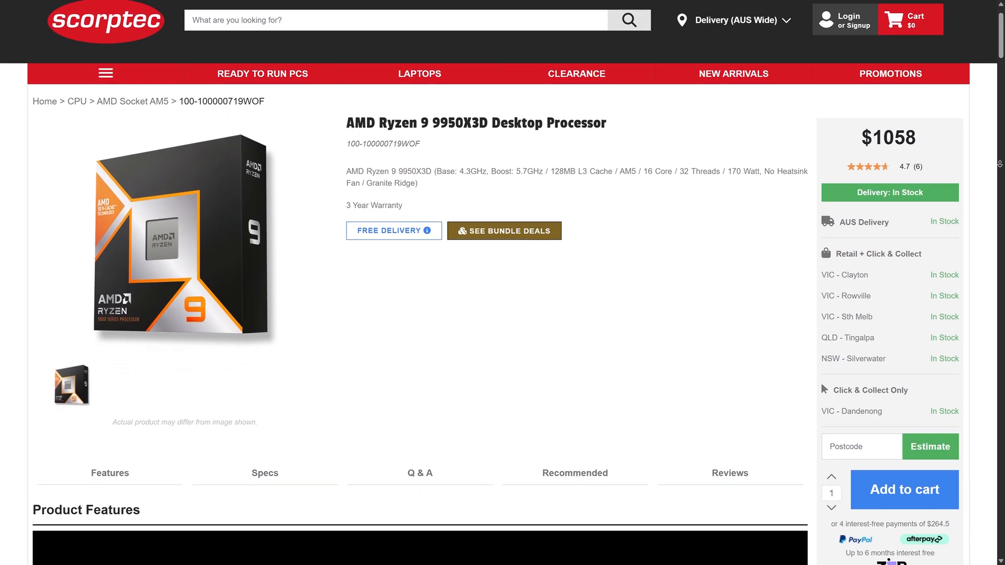
Scroll down the Scorptec Ryzen 9 9950X3D product page past the $1058 price.
scroll("down", 3)
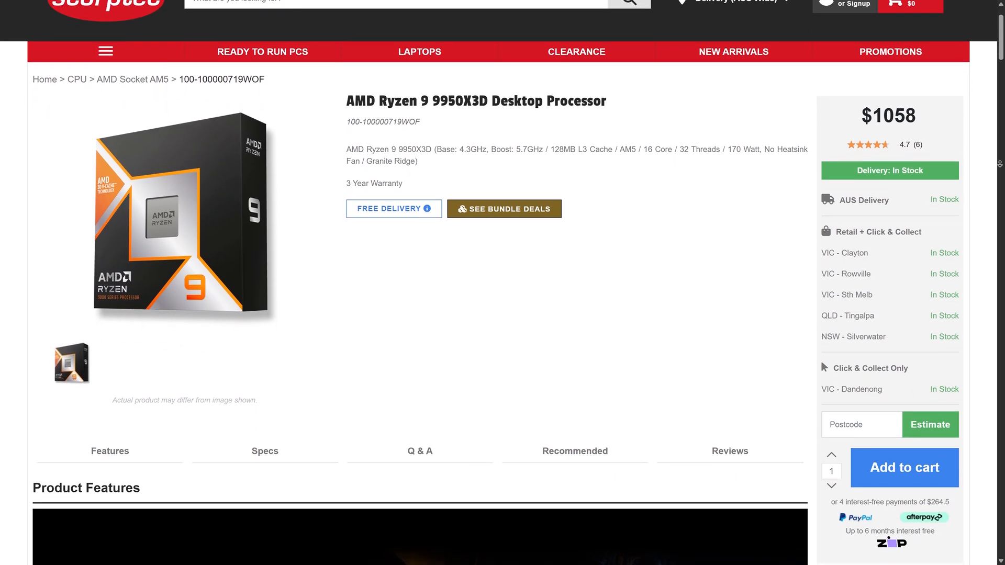
scroll("down", 3)
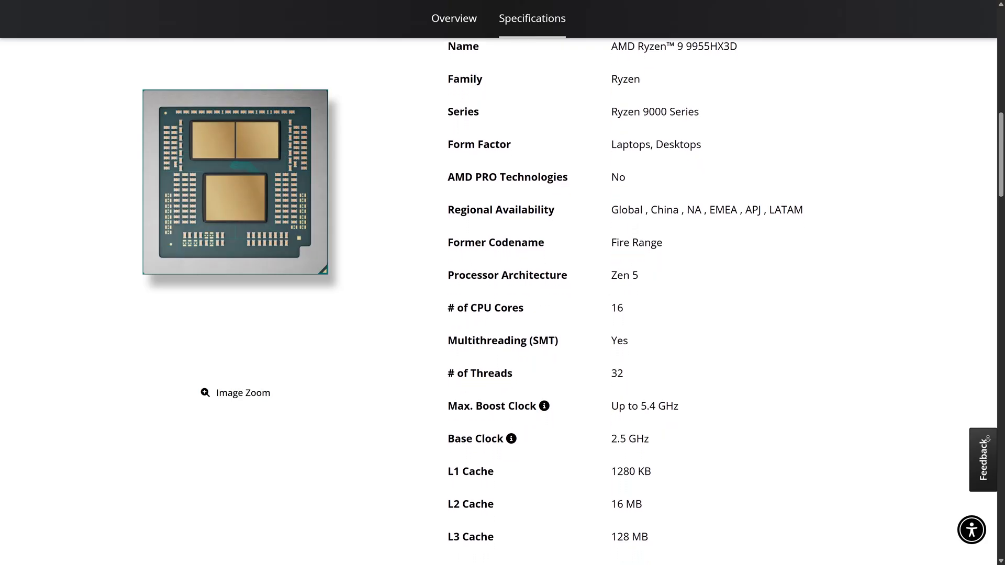
Scroll the Ryzen 9 9955HX3D spec list to 128 MB L3 cache, 55W TDP, TSMC 4nm.
scroll("down", 3)
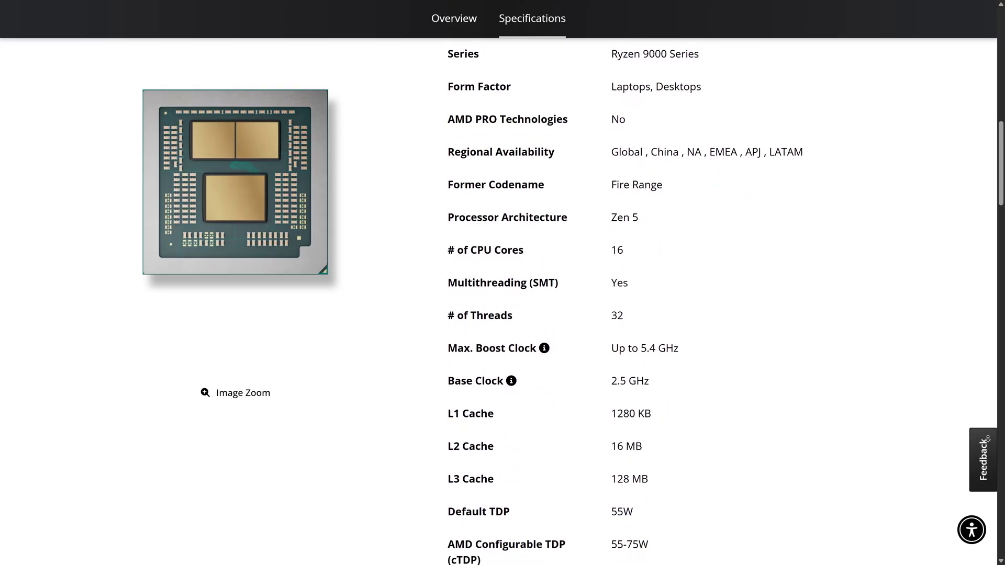
scroll("down", 3)
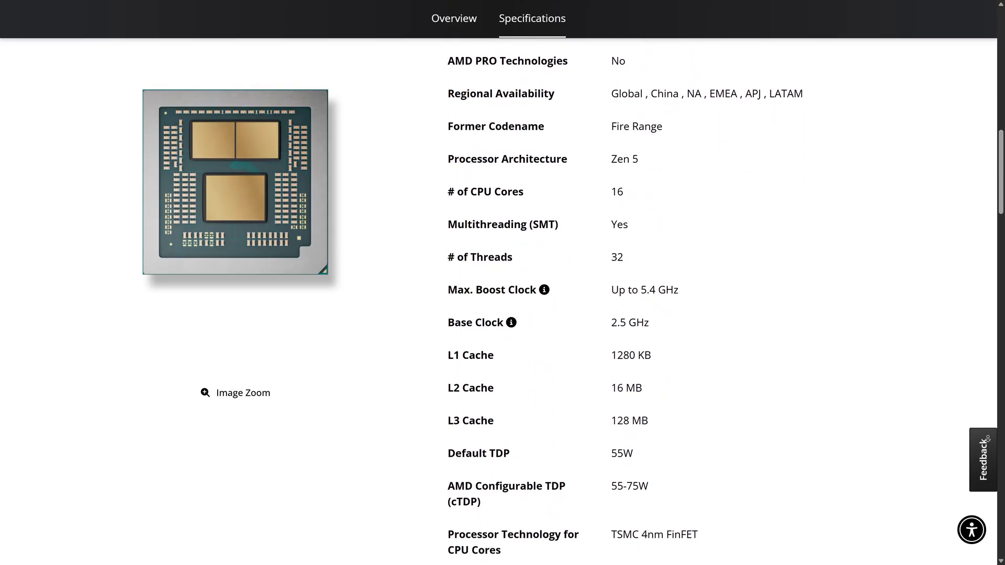